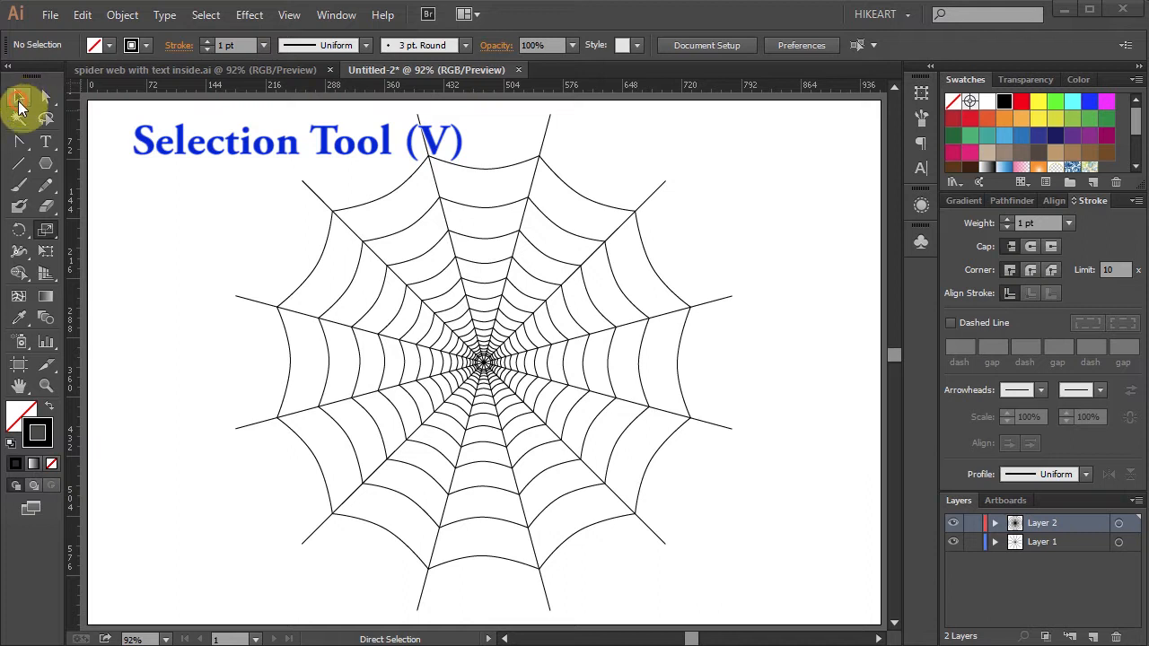
- Select and delete the dense cluster of small rings at the web's centre
click(18, 96)
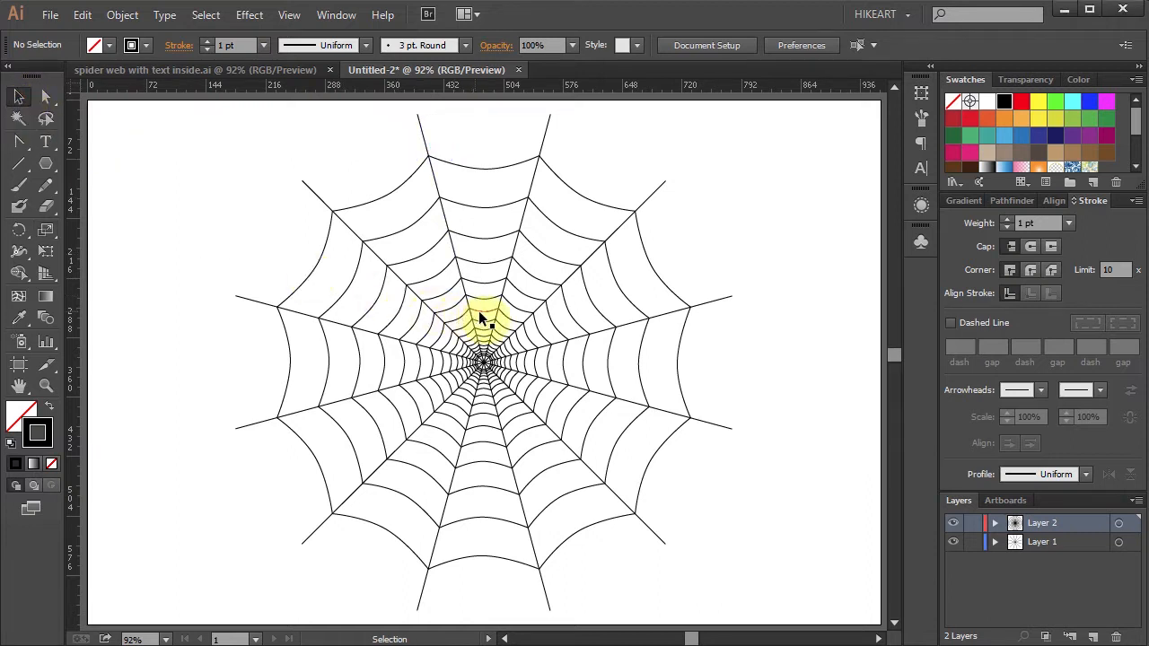
click(483, 319)
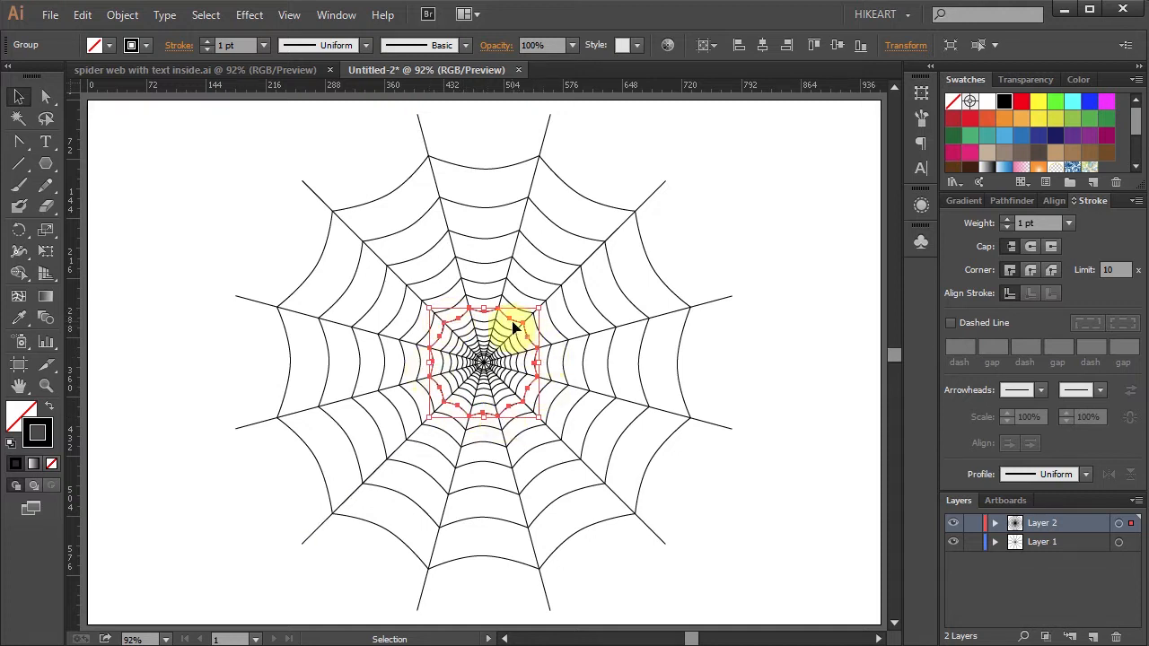
key(Delete)
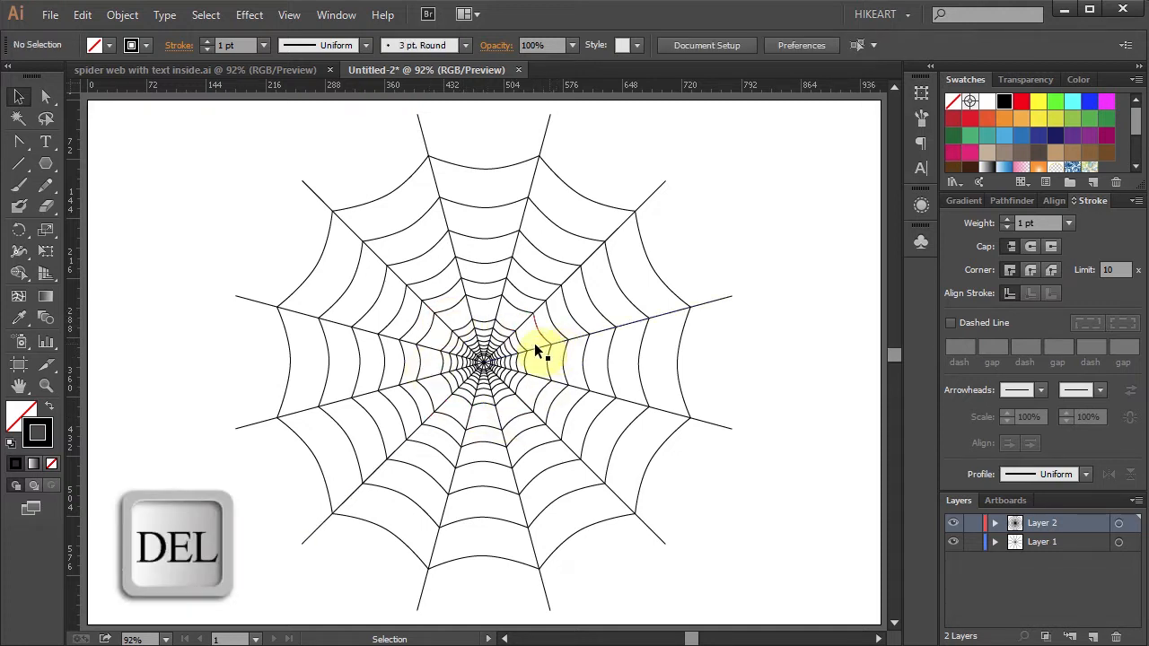
key(Delete)
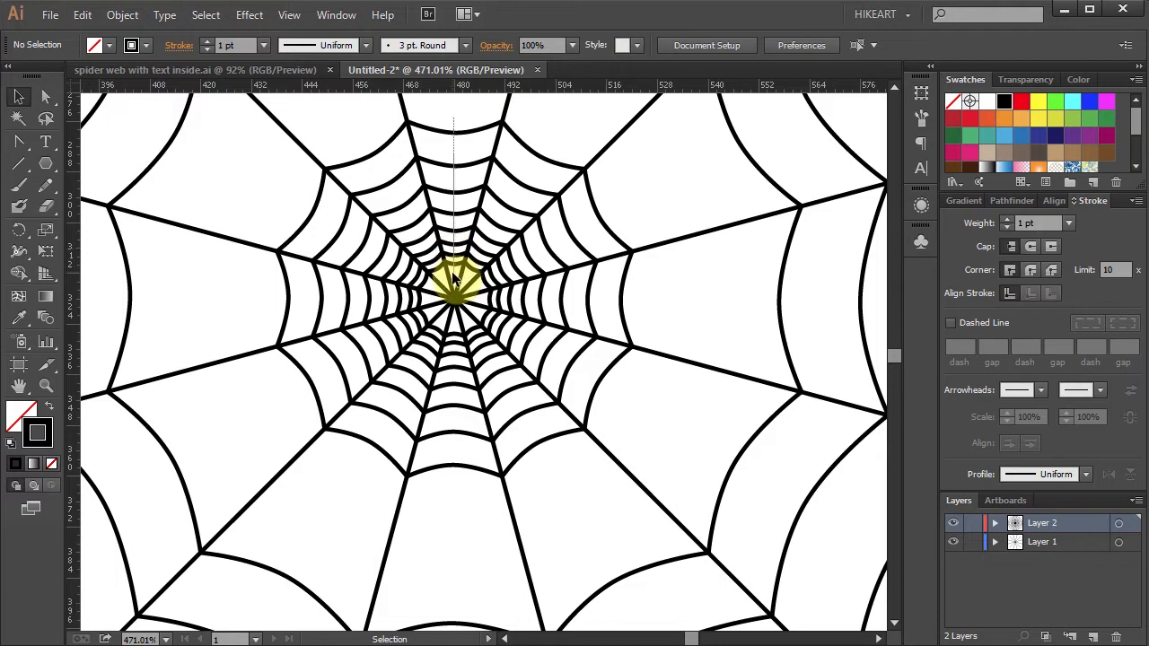
click(453, 270)
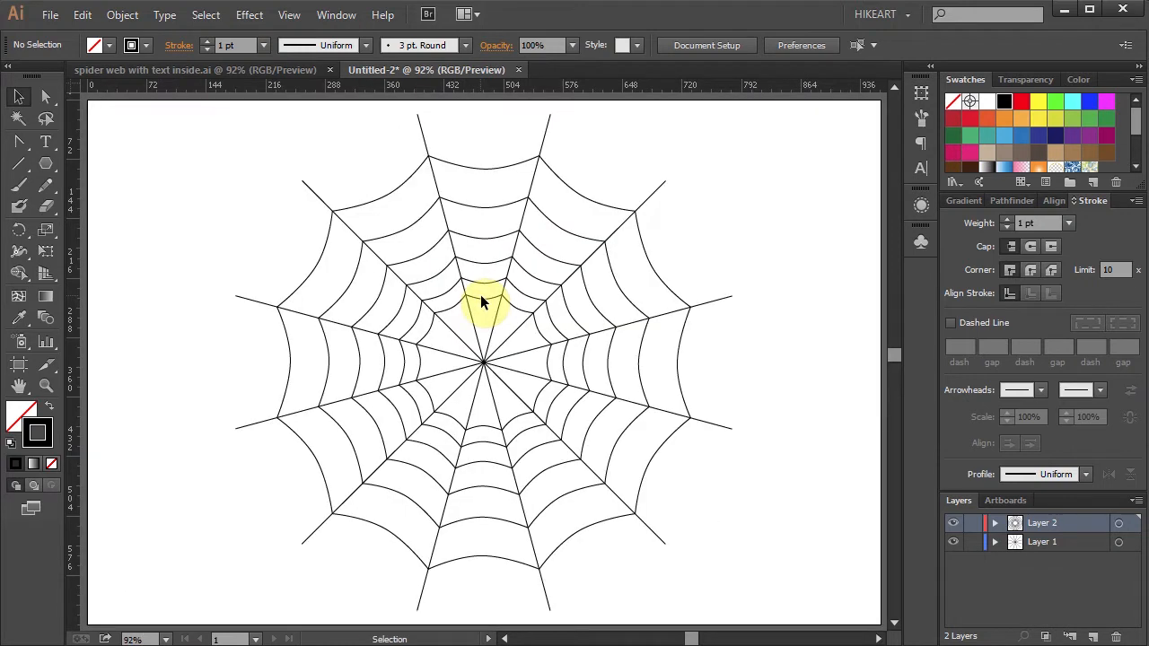
mouse_move(458, 246)
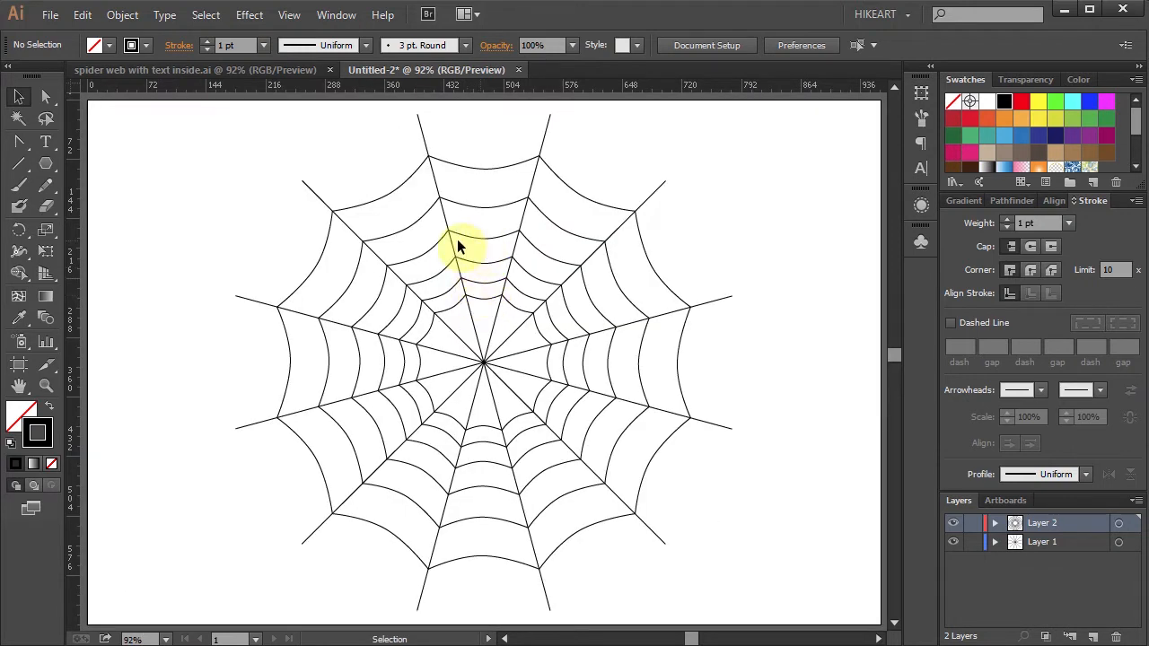
mouse_move(417, 269)
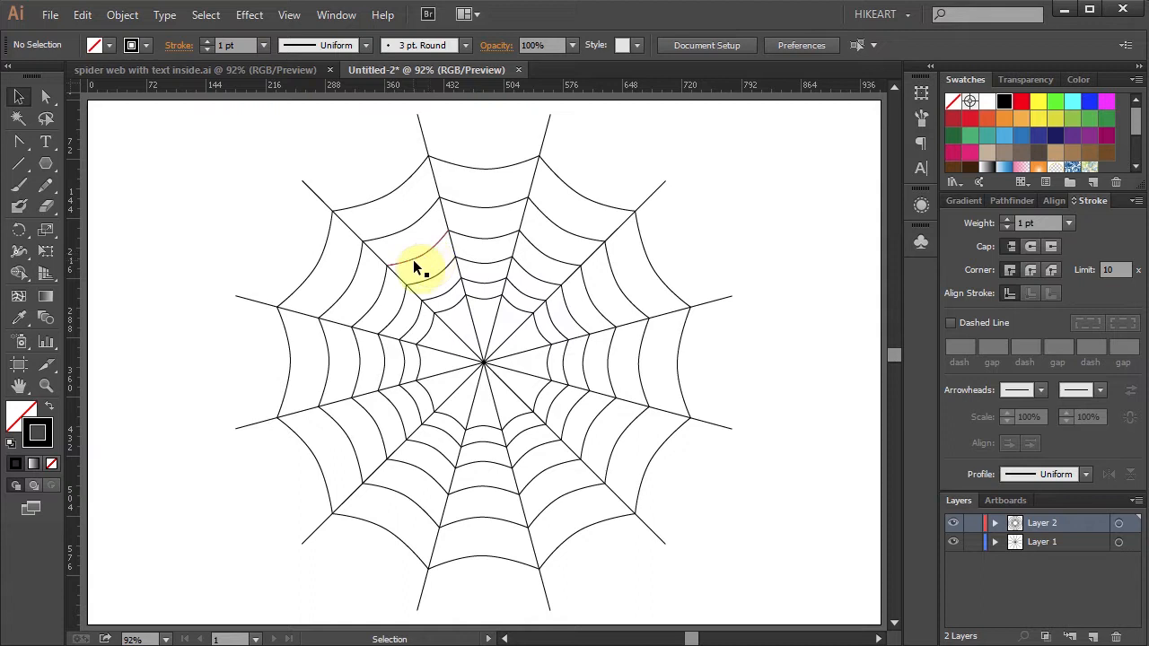
mouse_move(47, 99)
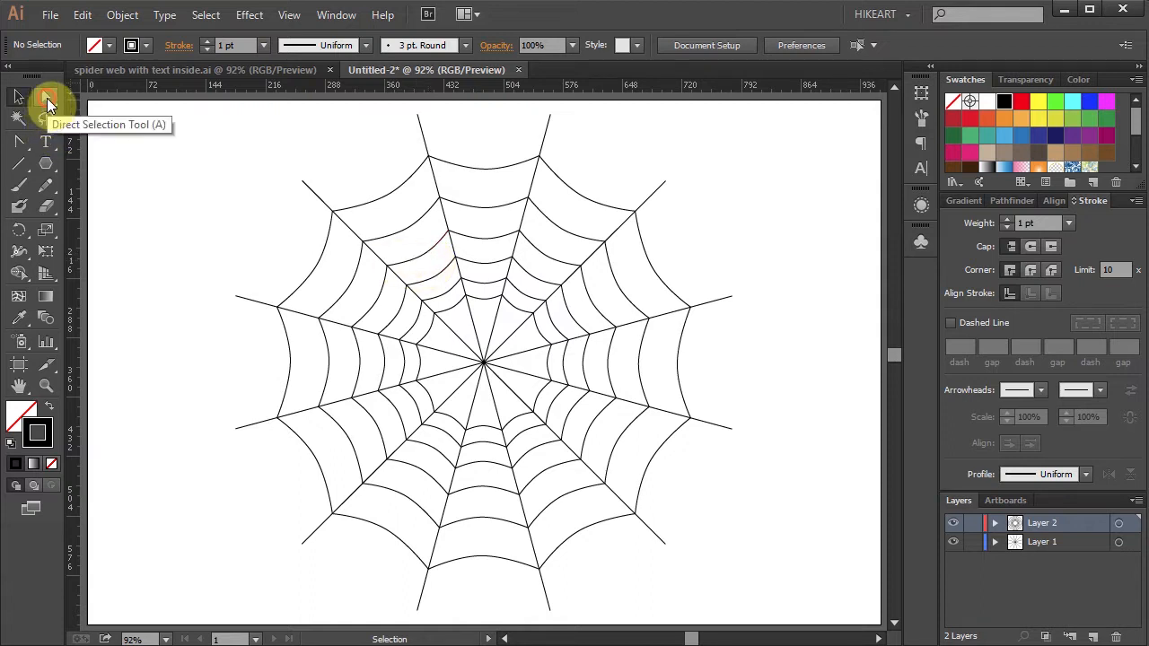
- Delete an upper-left inner ring segment with the Direct Selection Tool
click(47, 96)
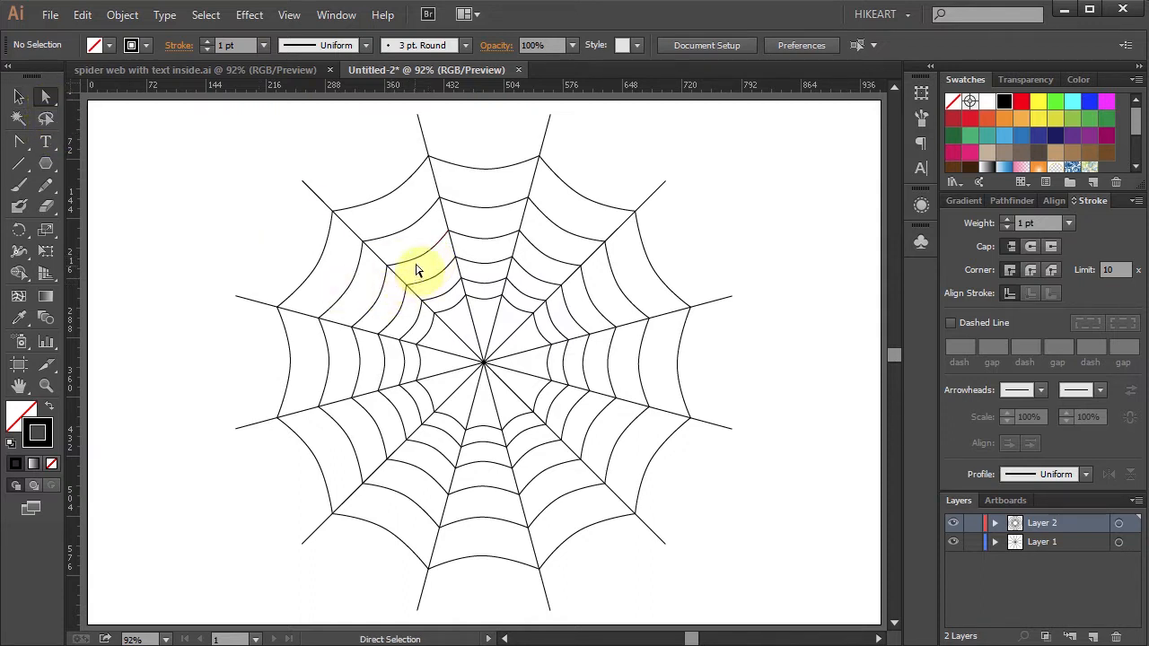
click(422, 260)
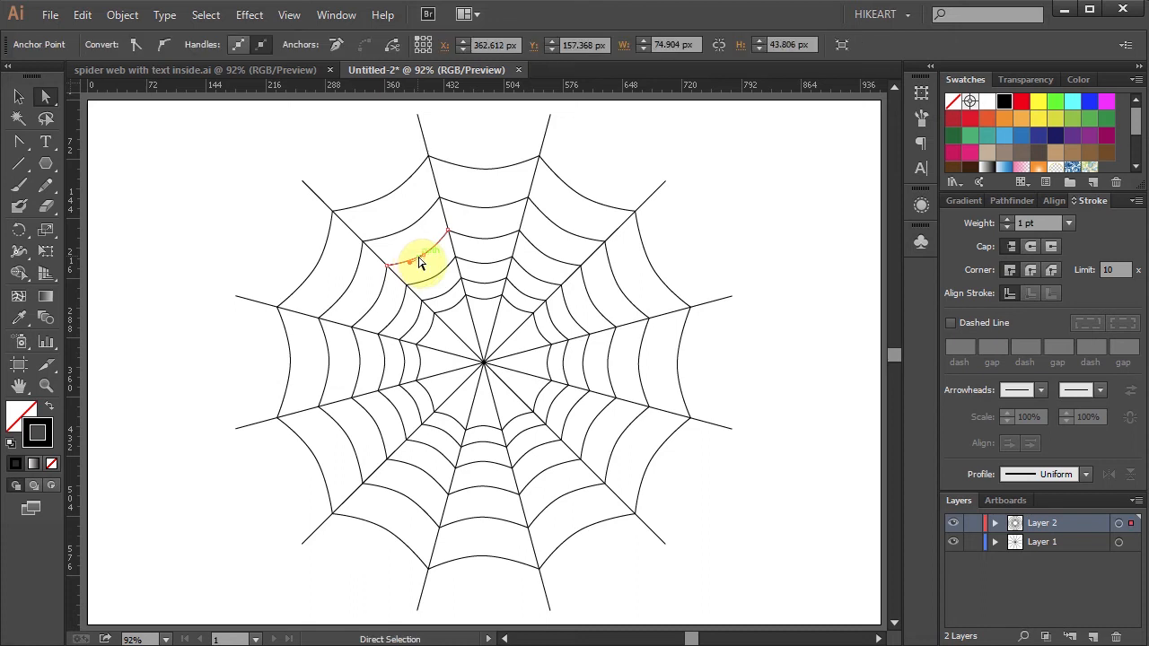
click(421, 260)
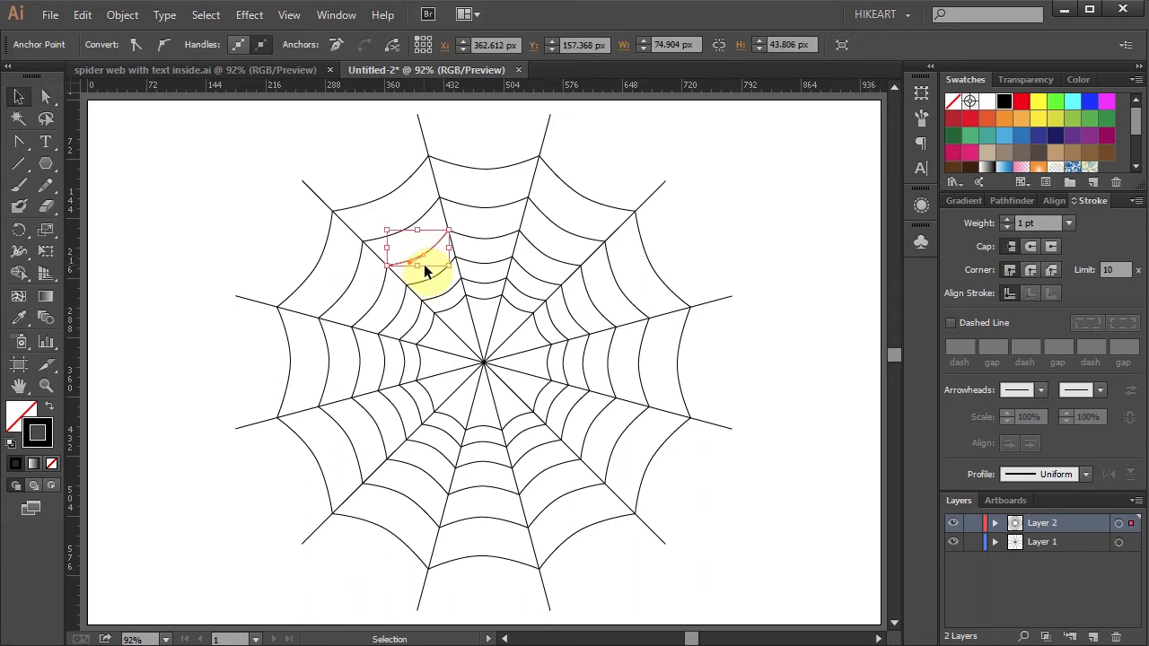
key(Delete)
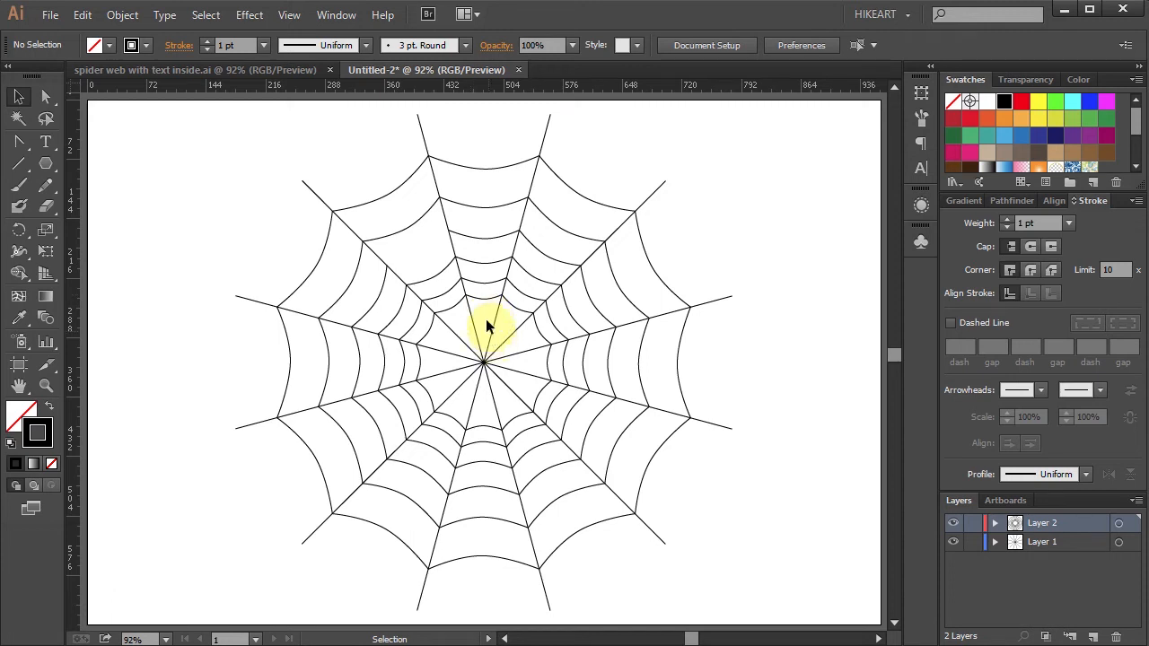
mouse_move(527, 366)
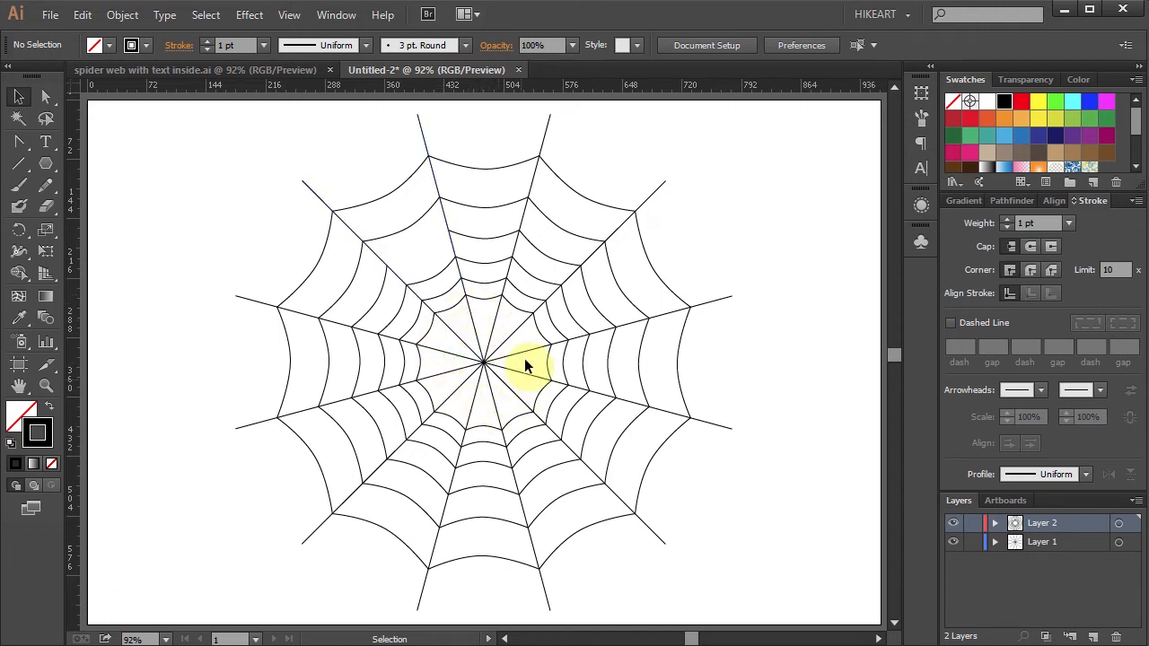
mouse_move(471, 326)
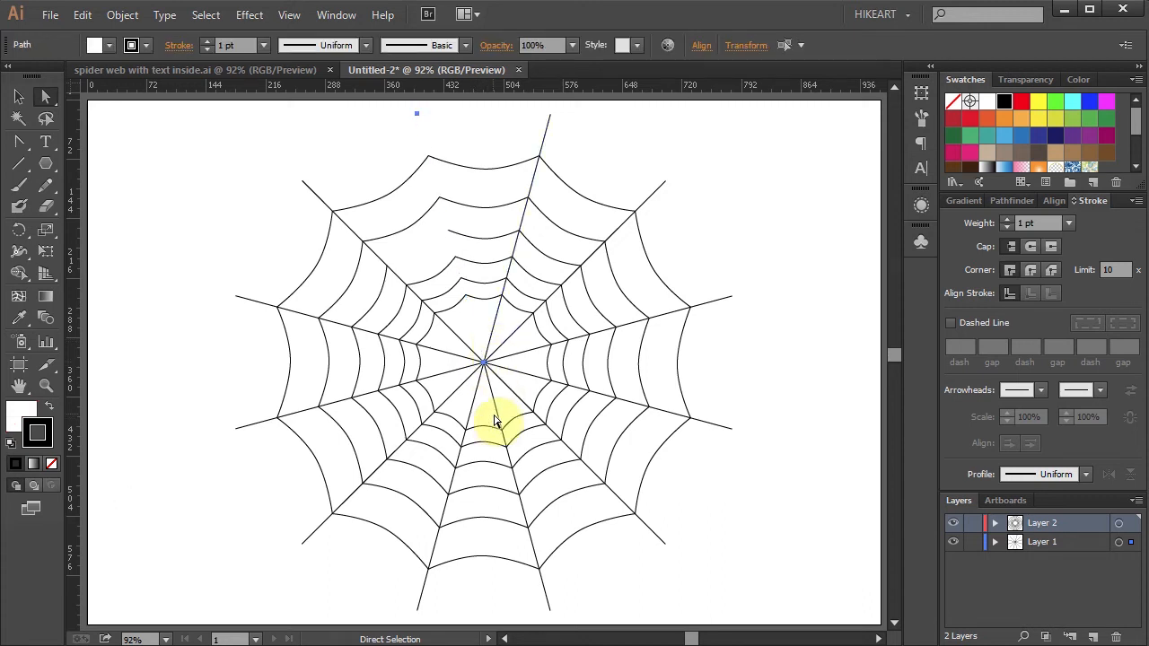
- Undo the last two deletions to restore the spoke removed by mistake
key(ctrl+z)
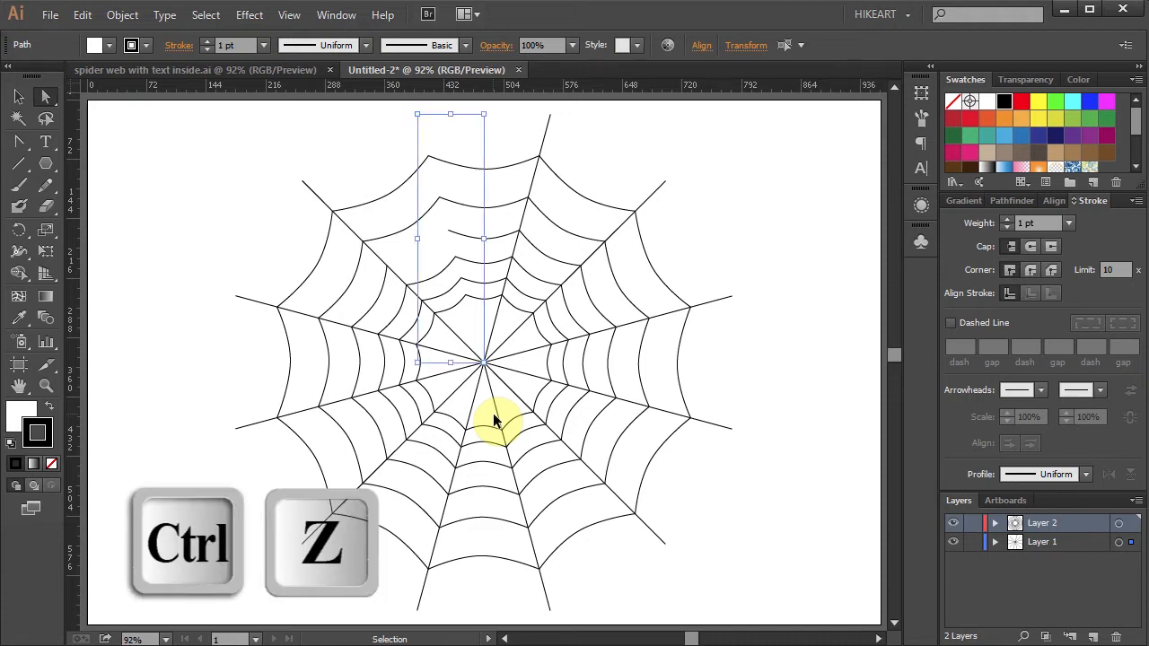
key(ctrl+z)
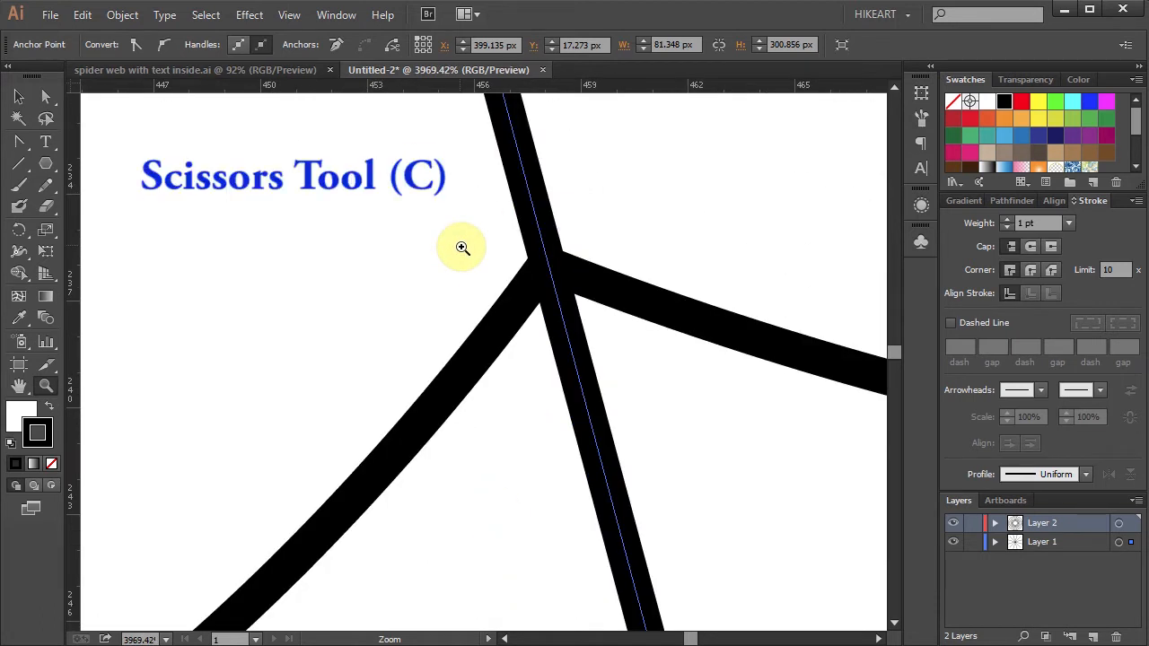
mouse_move(68, 211)
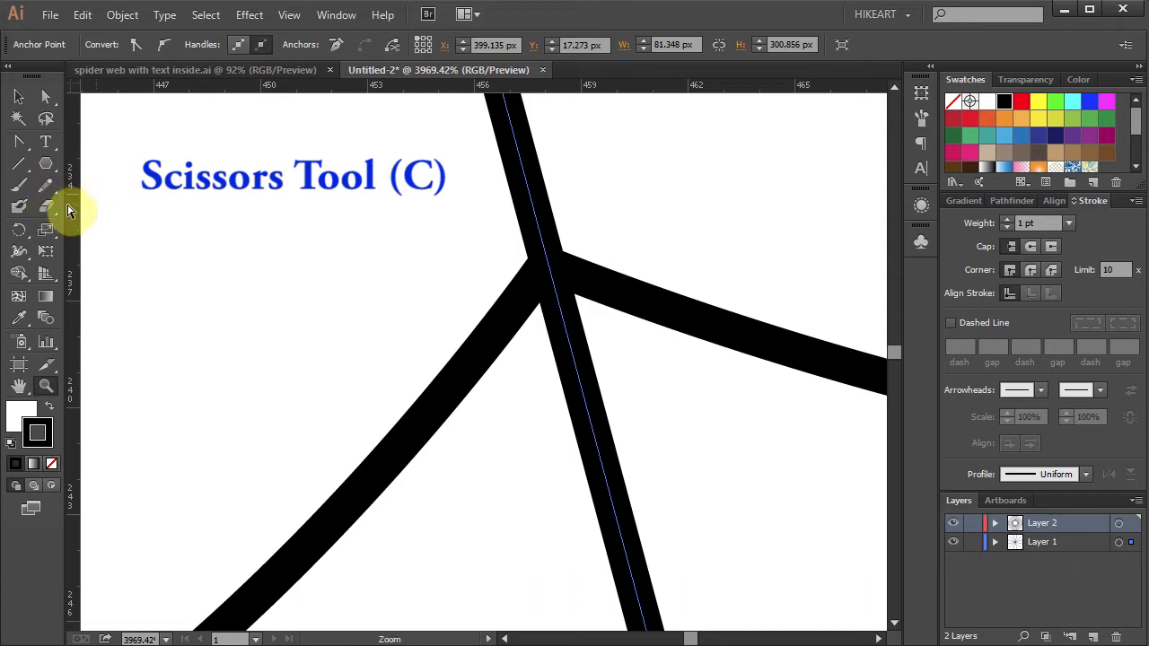
- Cut the spoke with Scissors at the inner ring junction and delete the inner piece
click(45, 207)
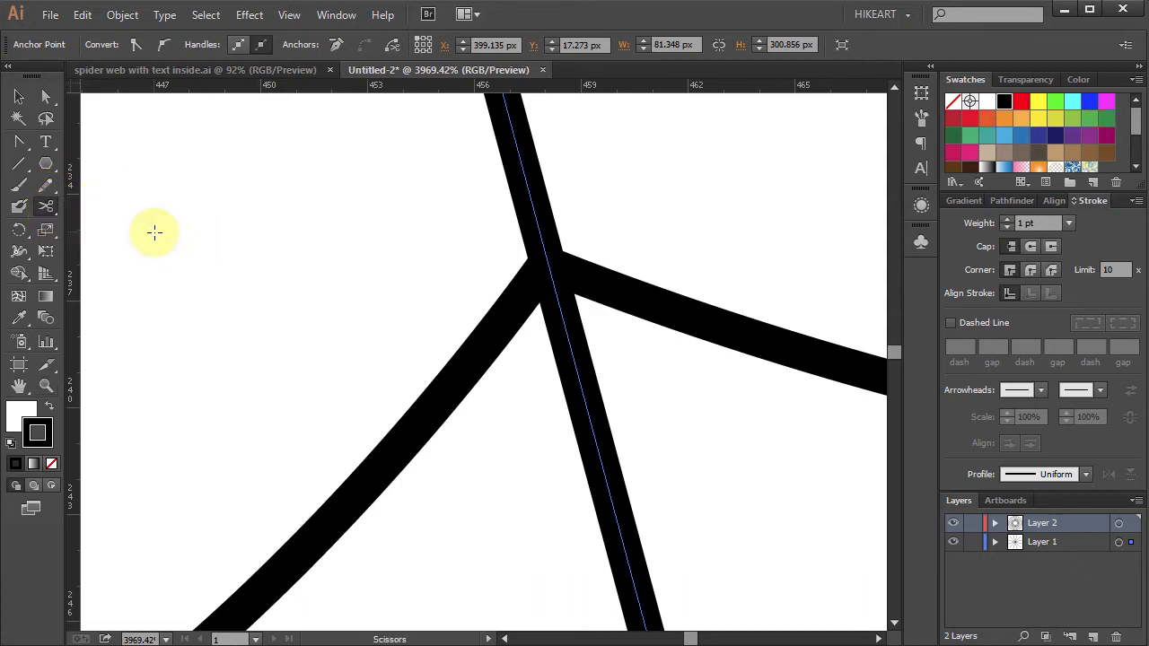
mouse_move(551, 275)
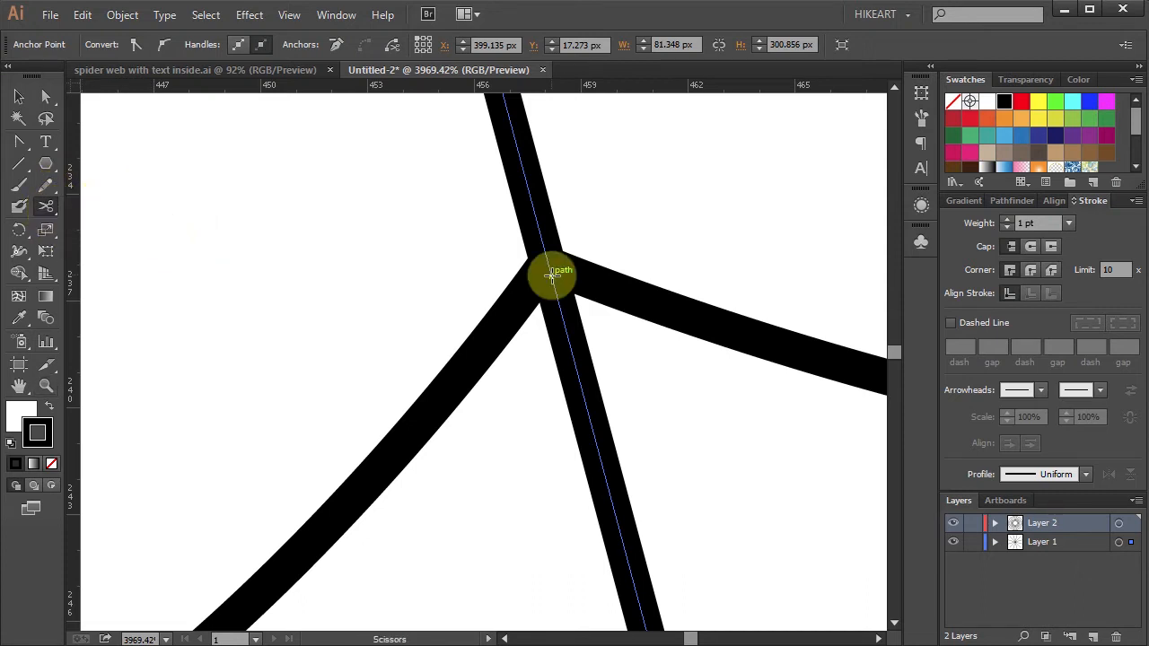
click(552, 274)
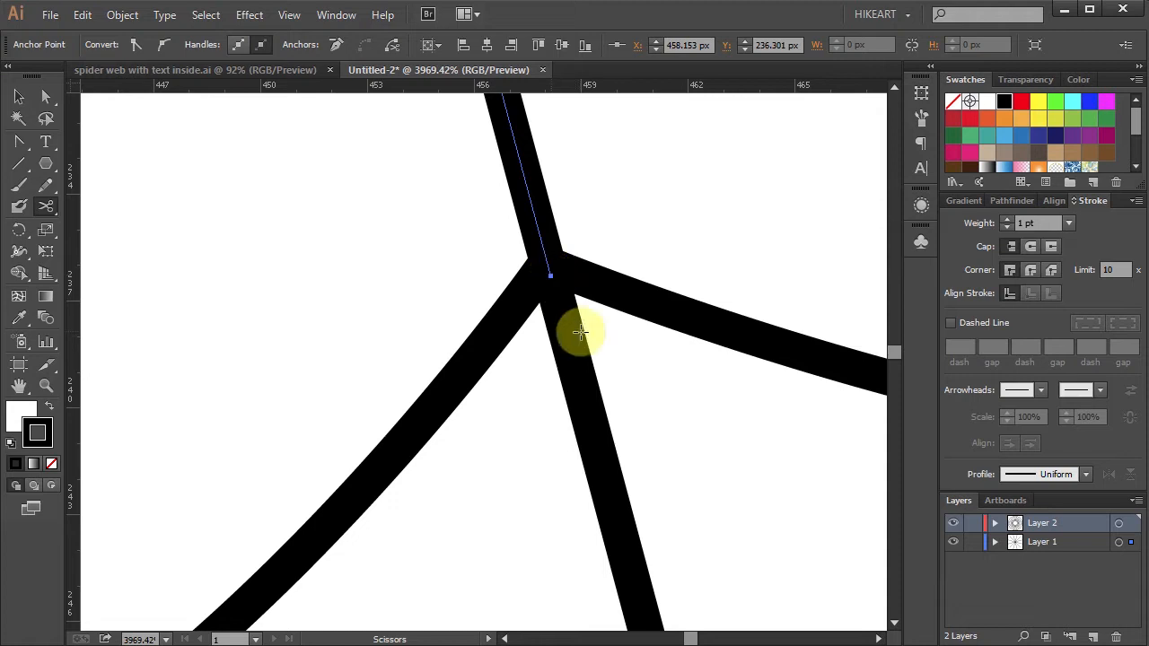
mouse_move(584, 327)
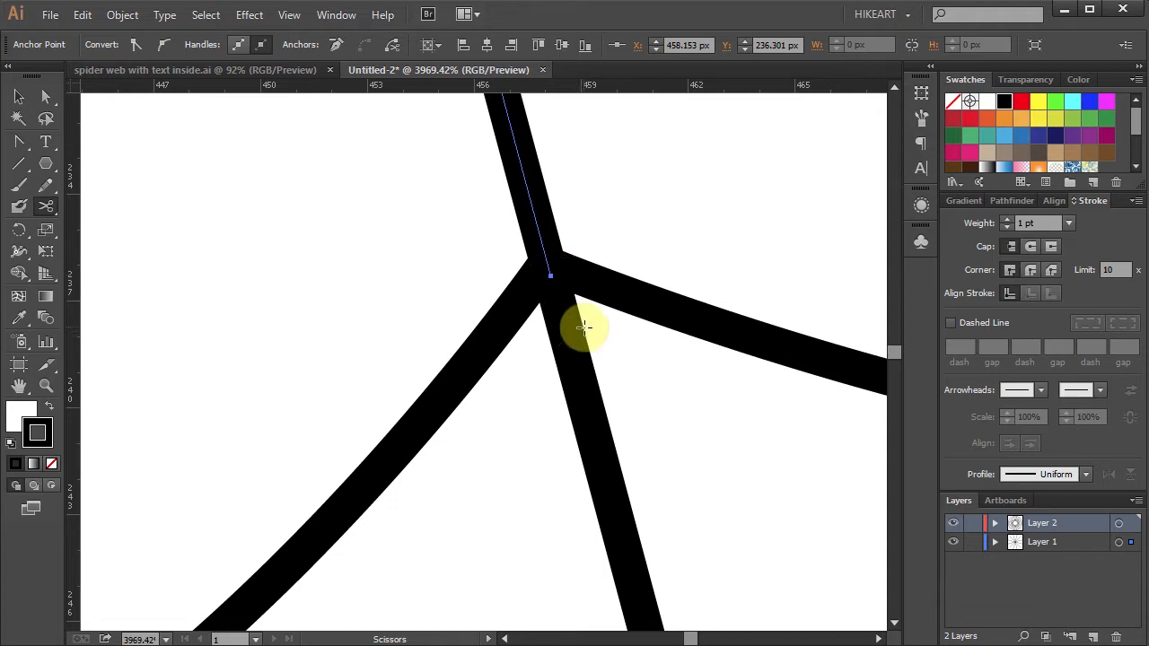
key(delete)
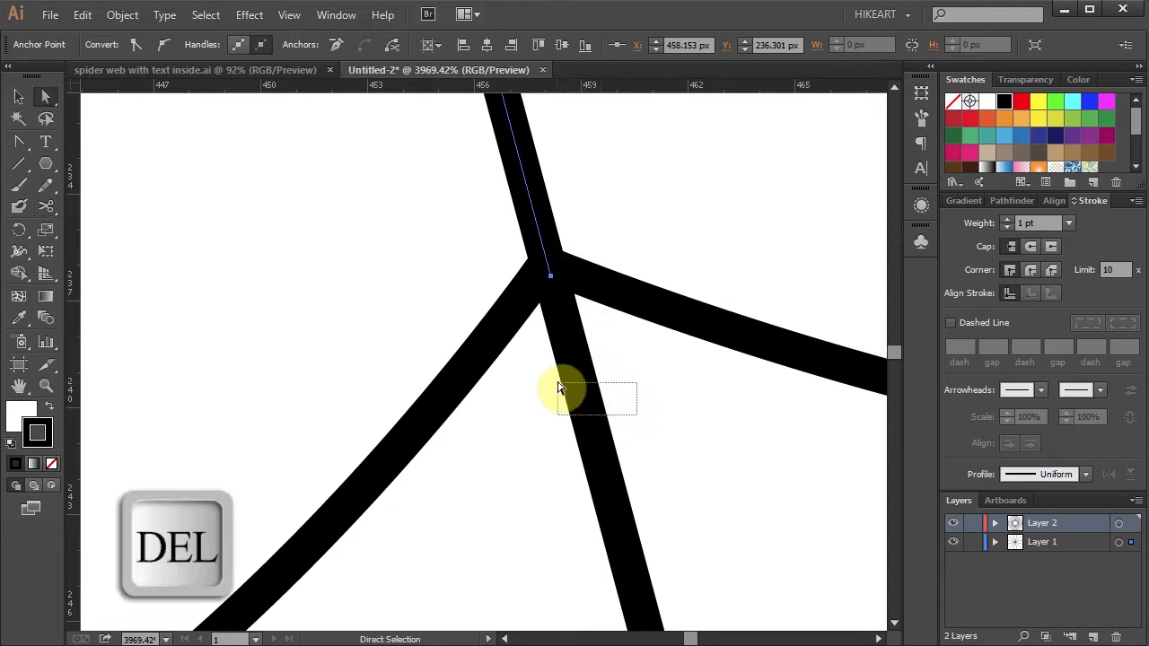
key(Delete)
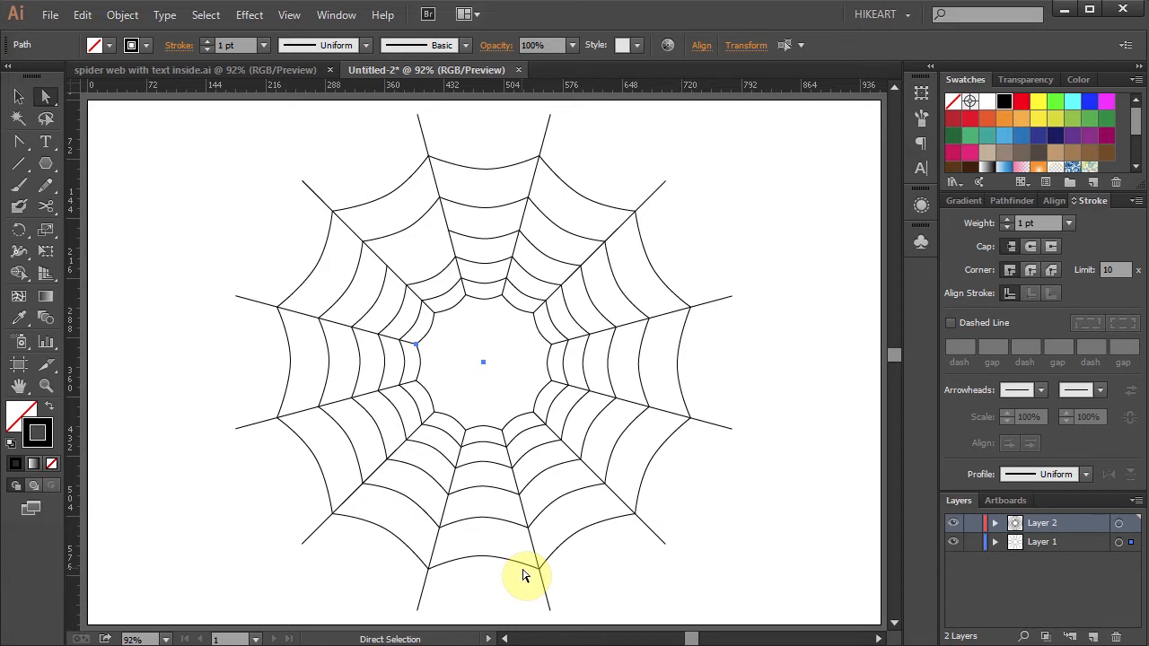
mouse_move(741, 348)
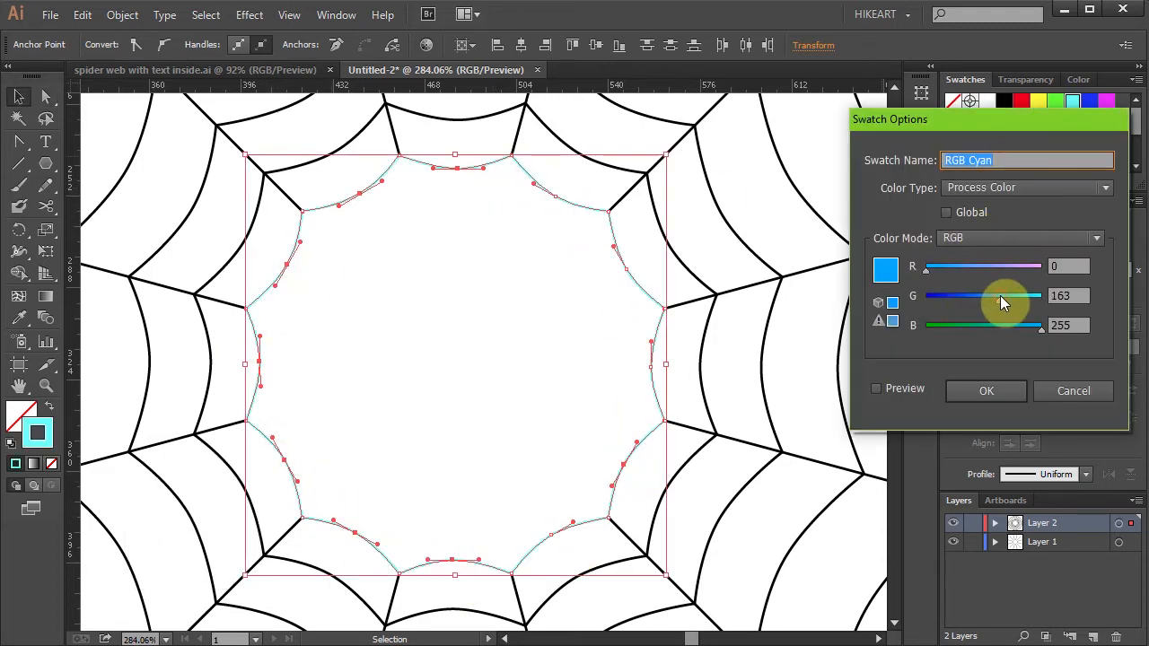
- Confirm the adjusted blue colour in Swatch Options for the inner ring stroke
click(986, 390)
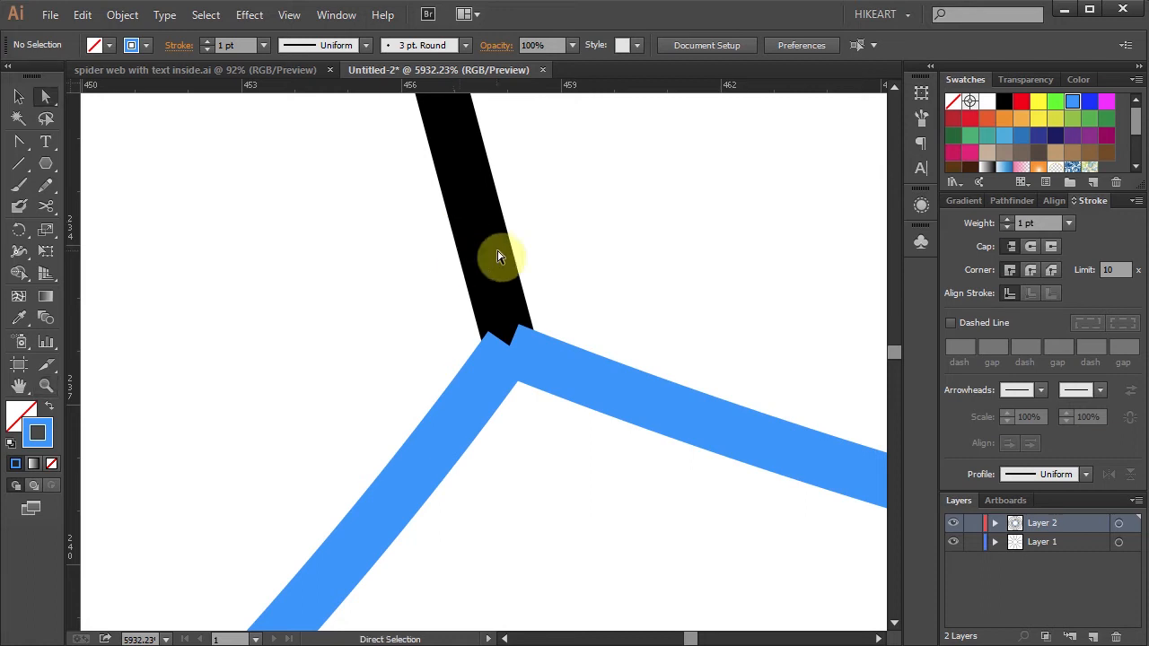
- Lock Layer 1, then join the two blue segment endpoints at the corner
click(494, 260)
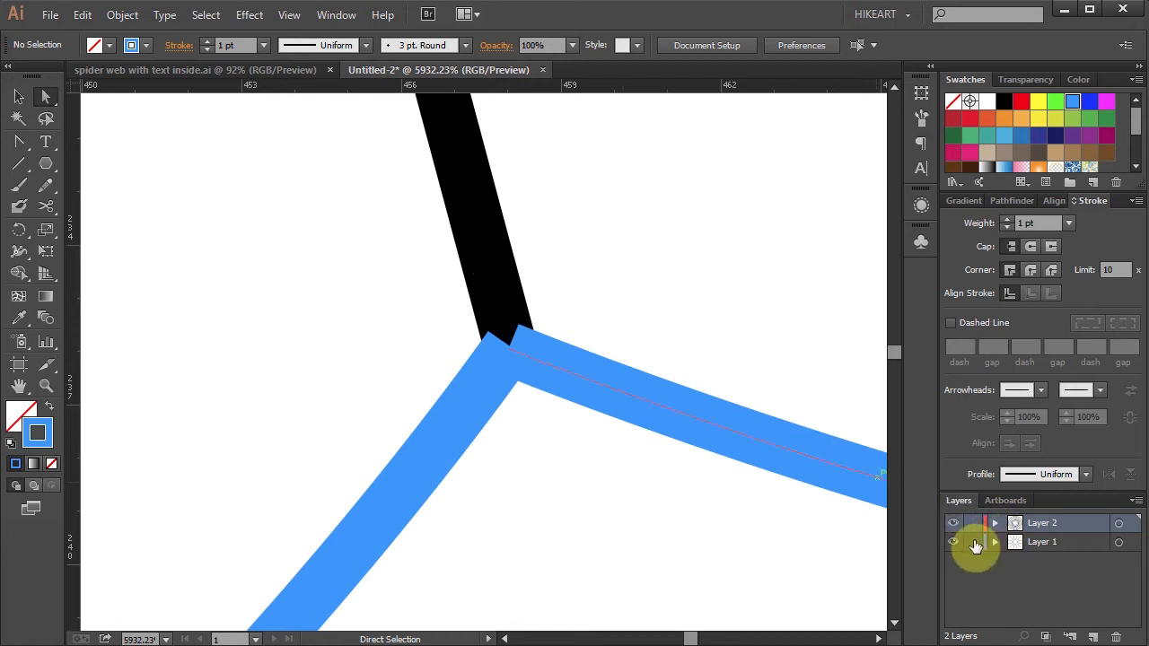
click(974, 541)
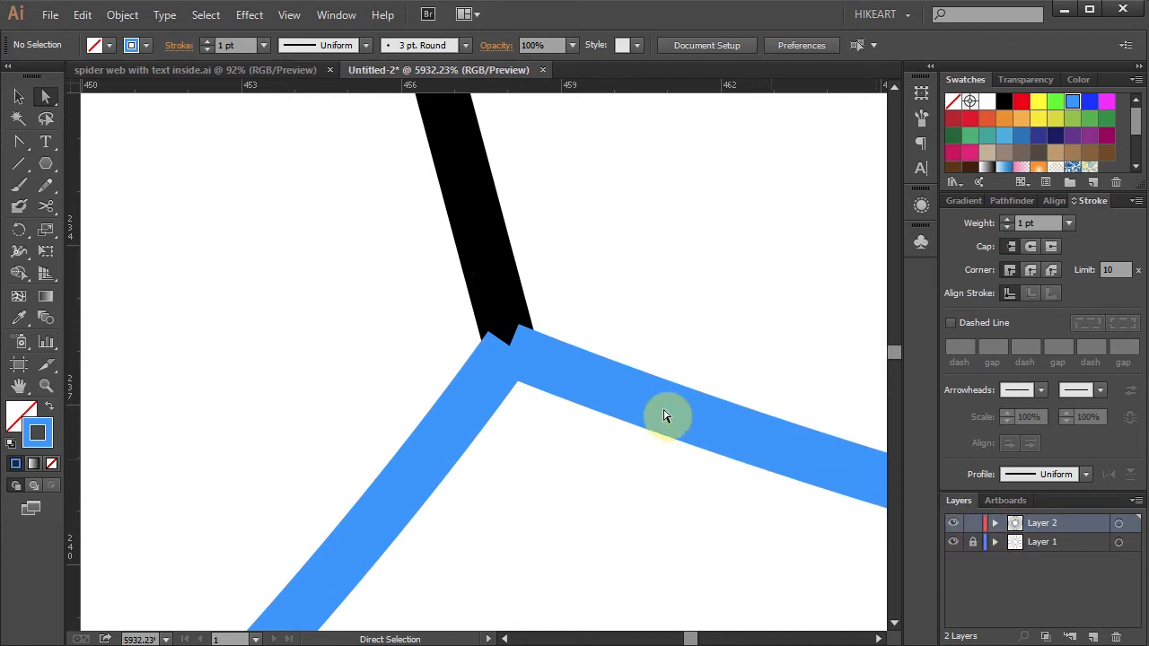
mouse_move(538, 391)
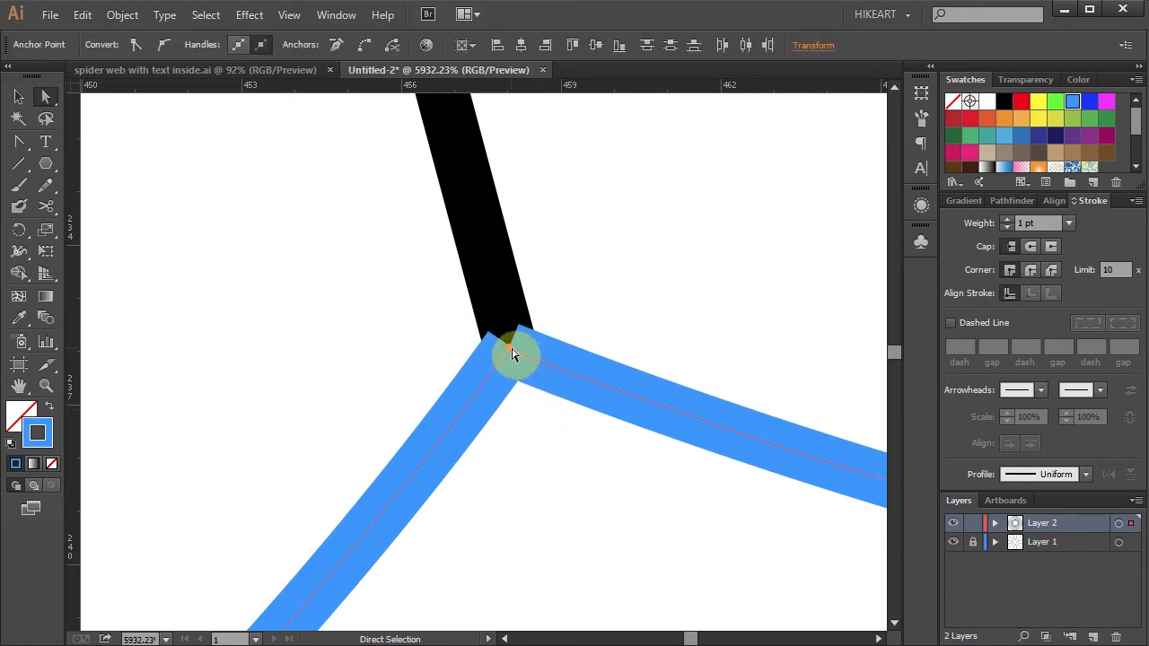
click(516, 350)
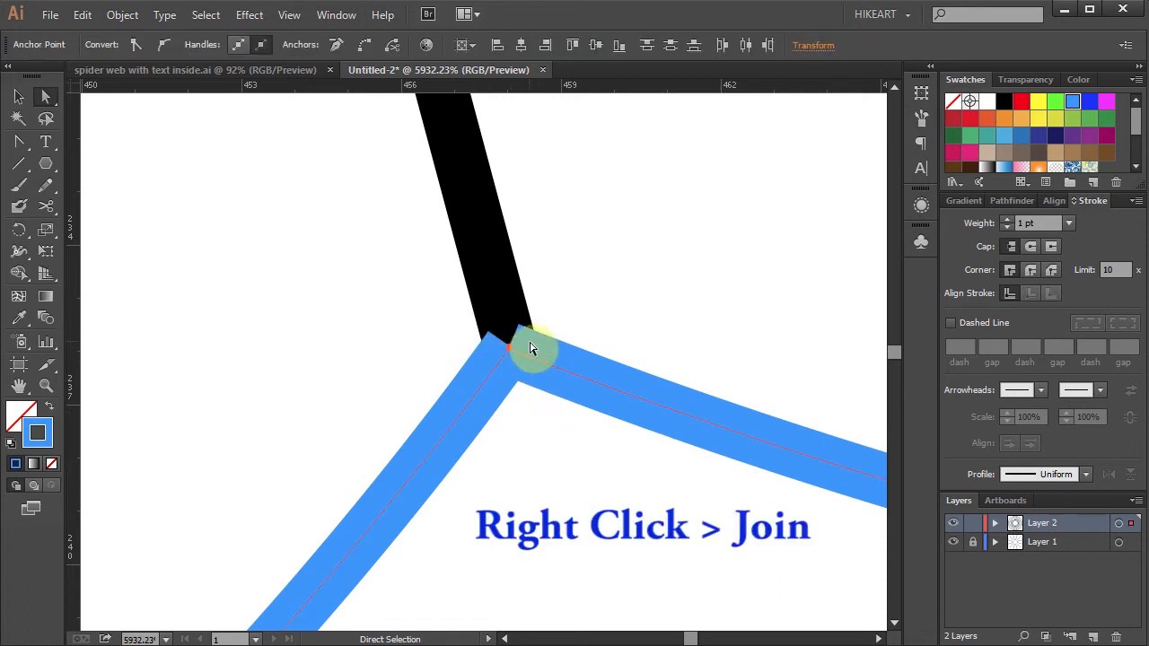
right_click(530, 348)
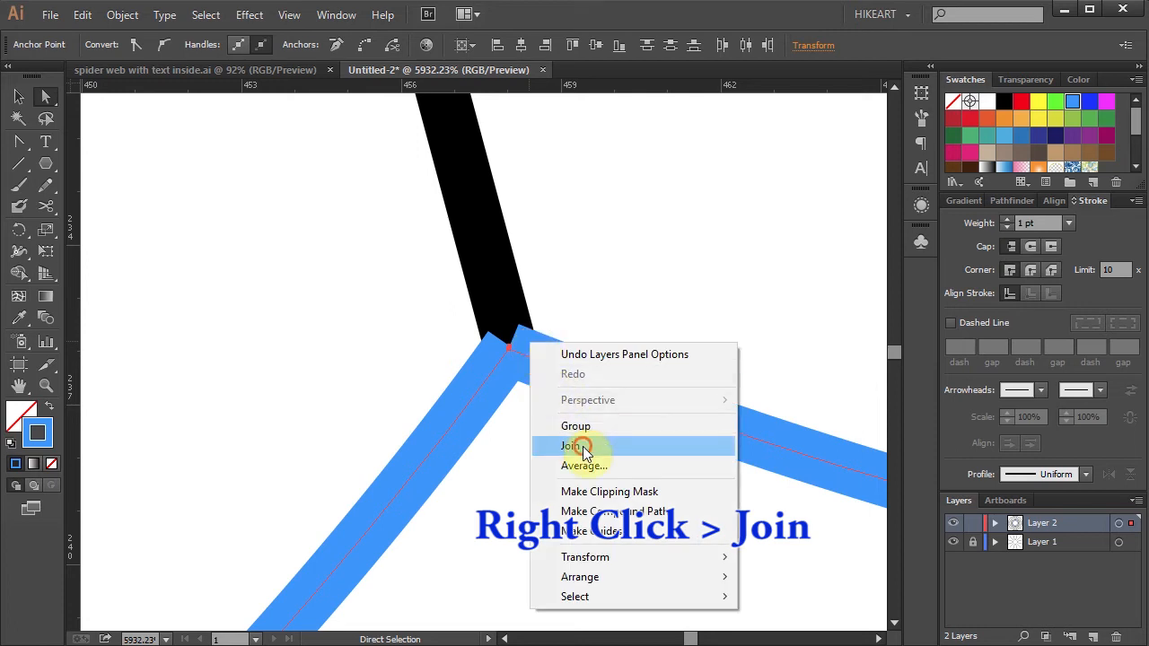
click(571, 446)
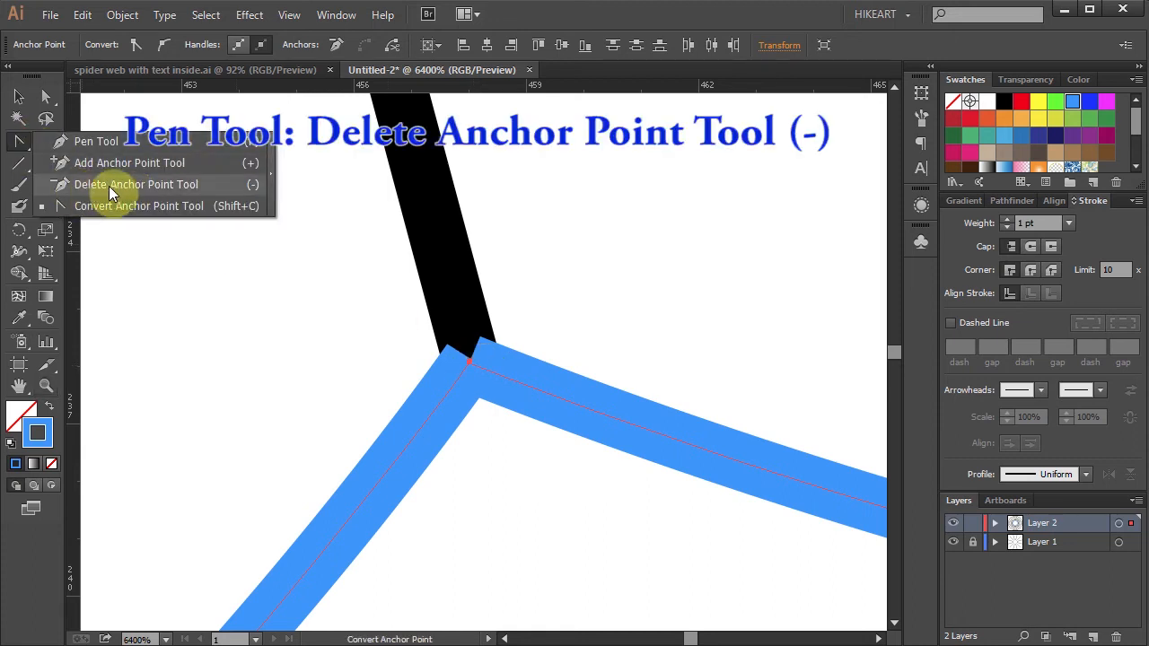
- Delete the redundant anchor at the blue ring's corner with the Delete Anchor Point Tool
click(136, 184)
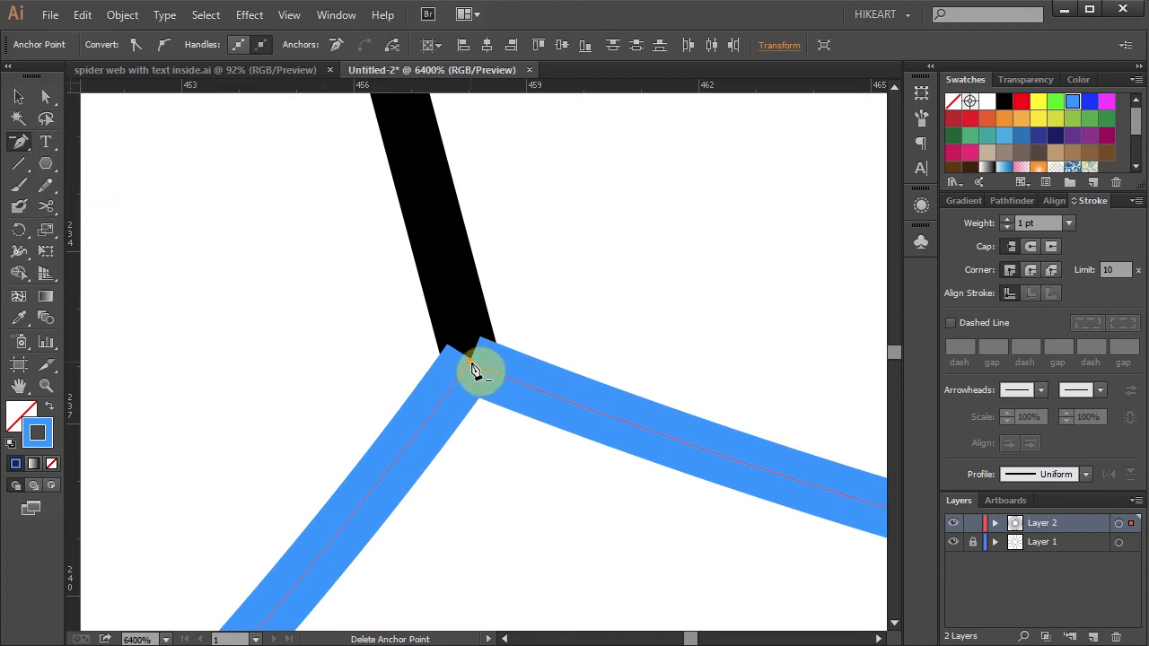
mouse_move(476, 371)
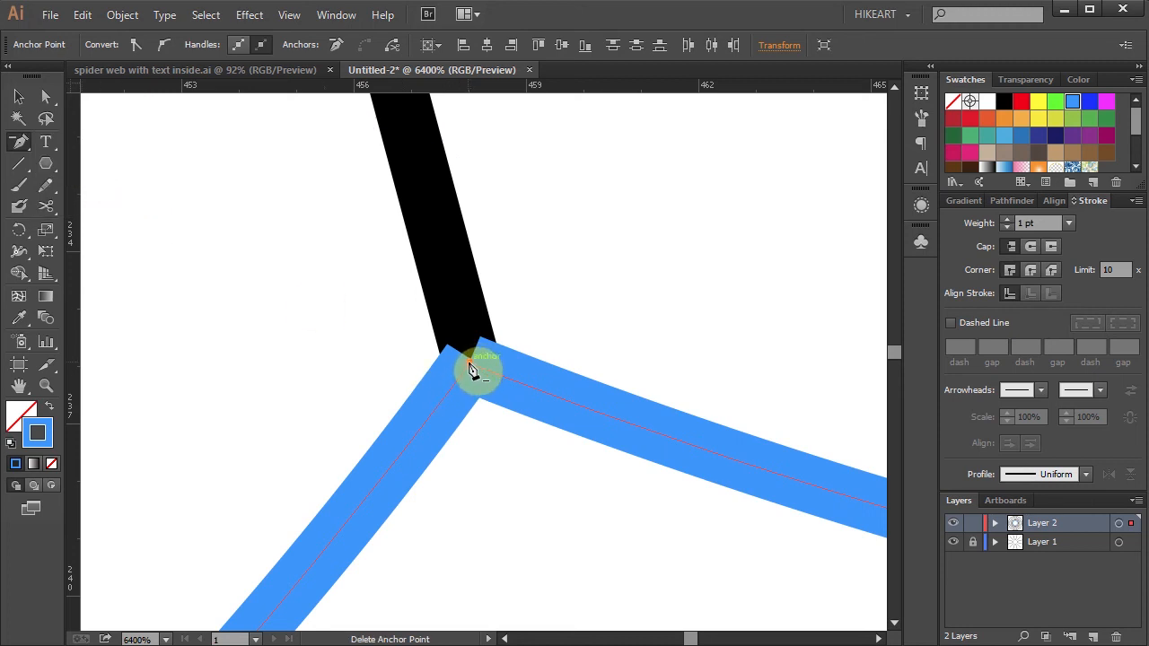
click(476, 366)
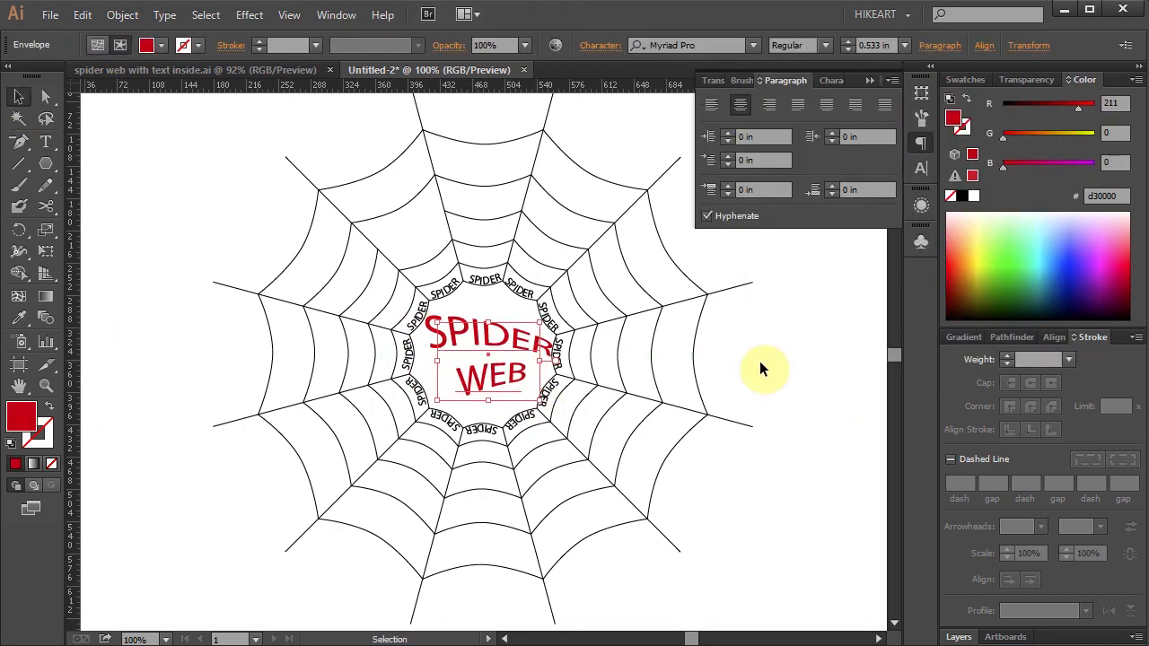
- Set the stroke of the ring around the lettering to red (R 206, G 0, B 0)
click(588, 222)
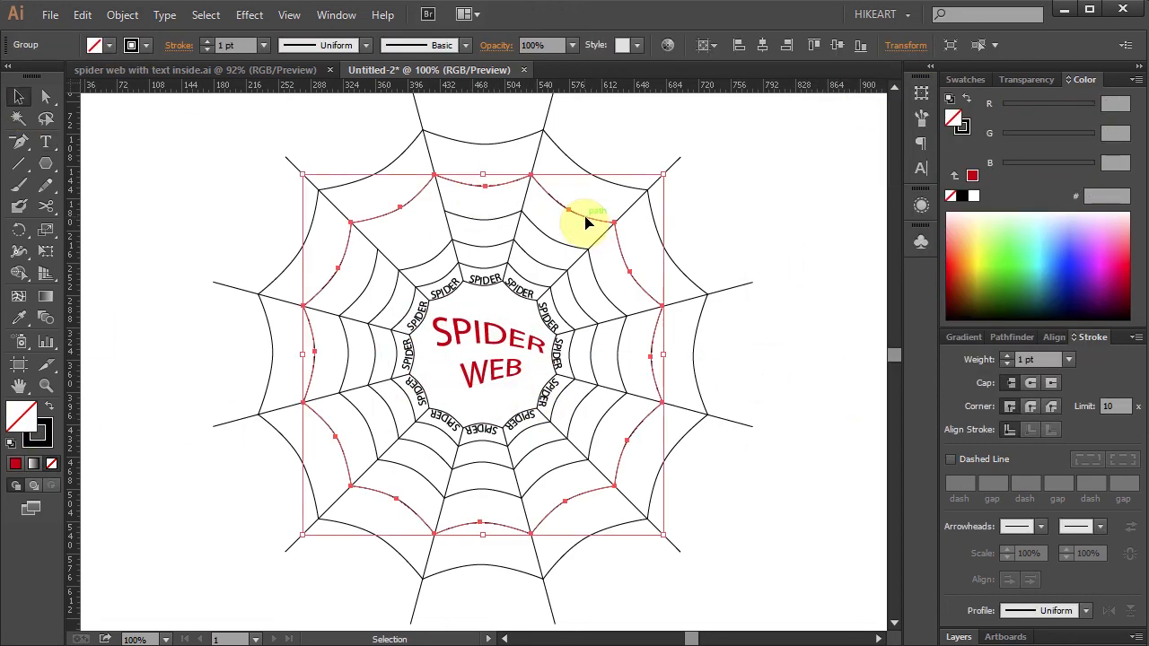
click(1077, 103)
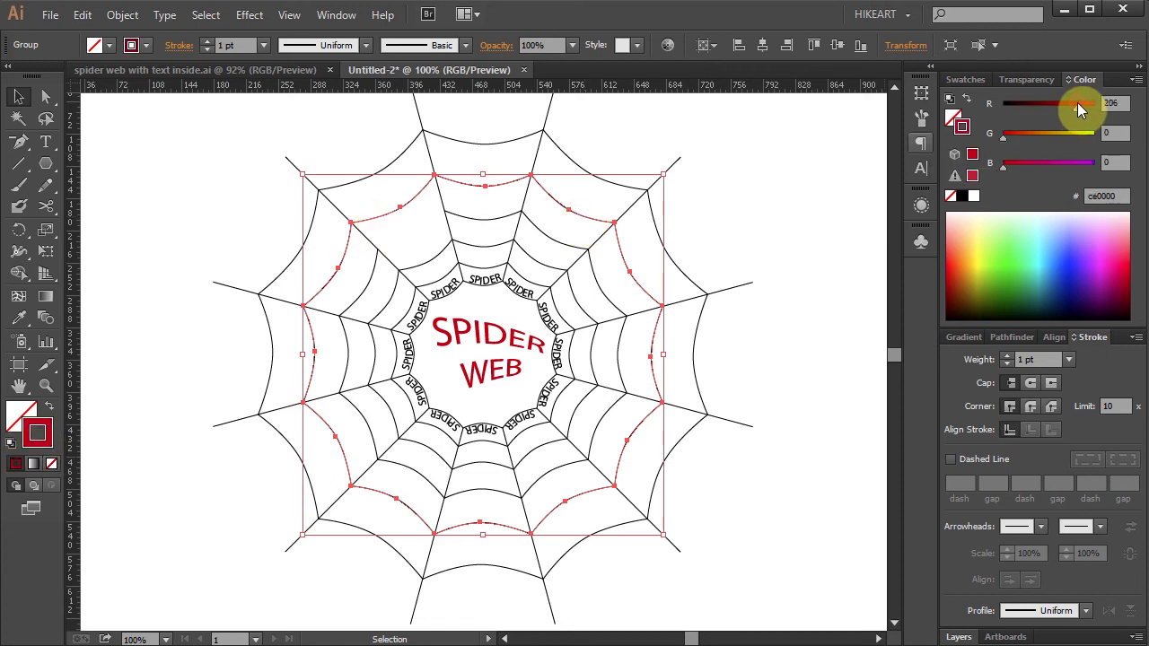